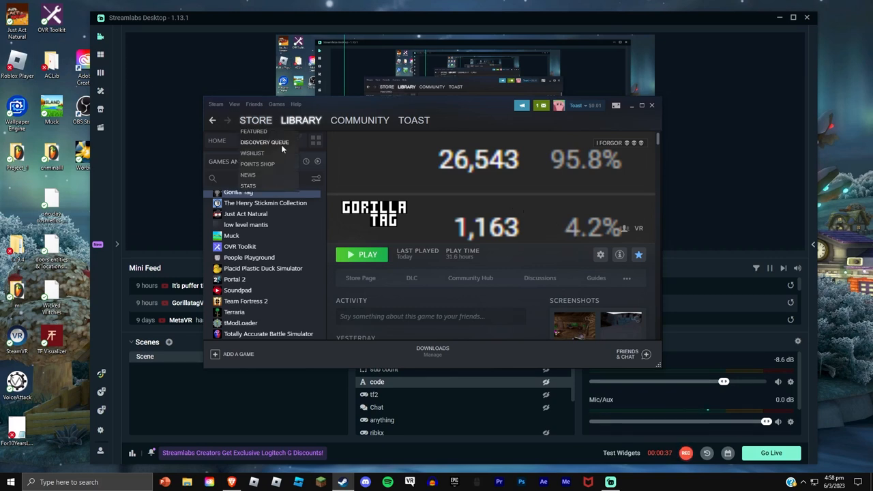
- Open the Monke Mod Manager 1.3.0 GitHub release and scroll to its MonkeModManager.exe asset
left_click(380, 185)
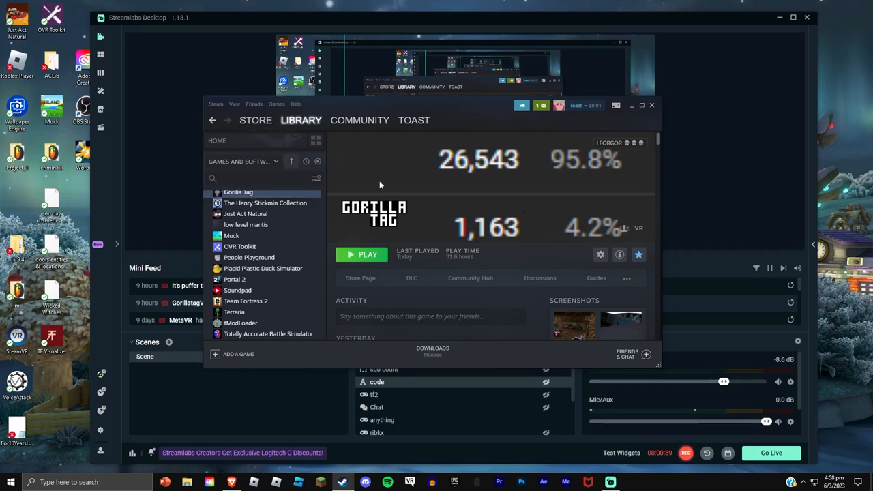
mouse_move(393, 208)
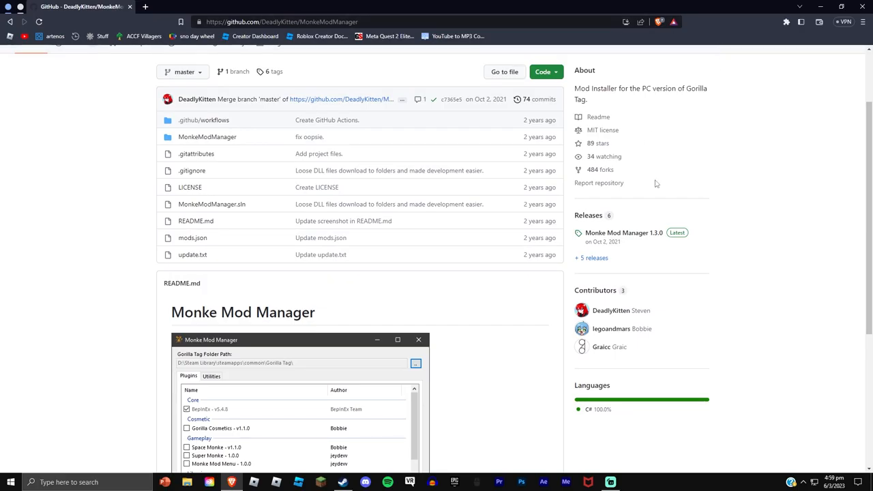
left_click(623, 232)
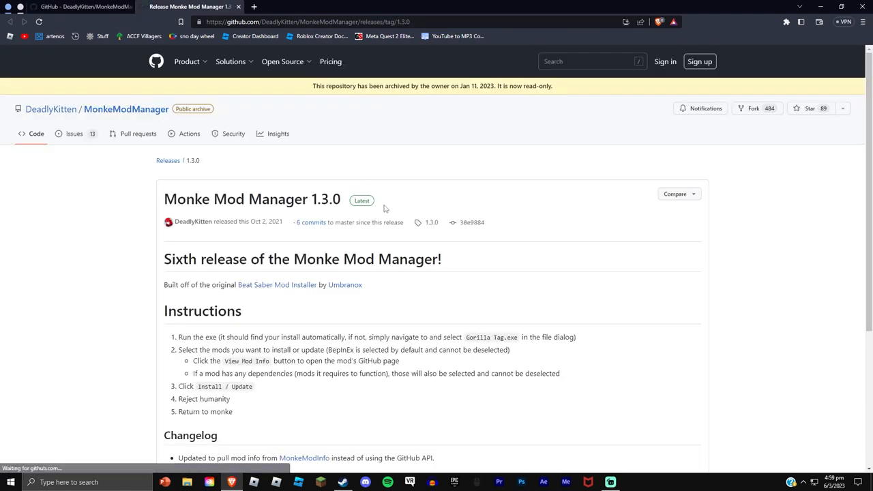
scroll("down", 3)
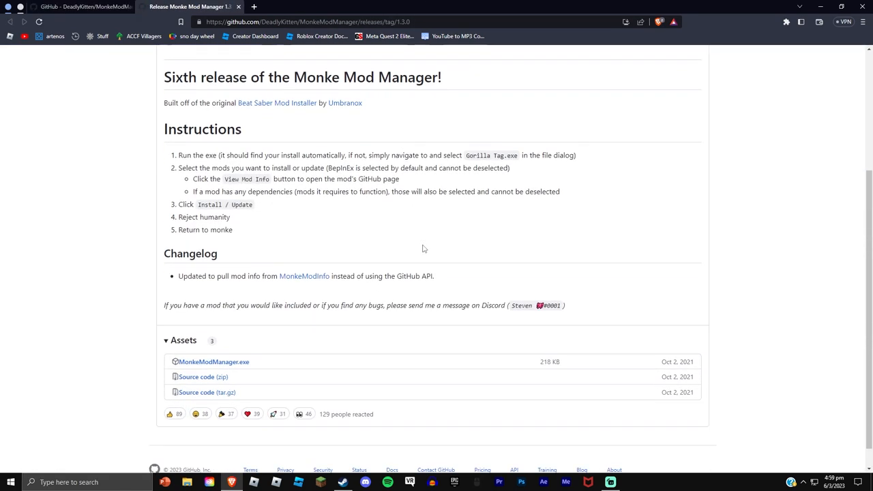
scroll("down", 3)
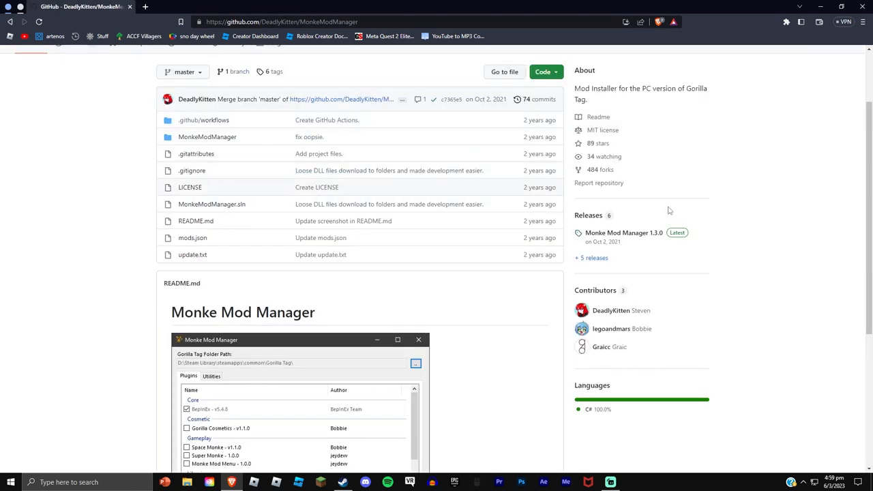
left_click(623, 233)
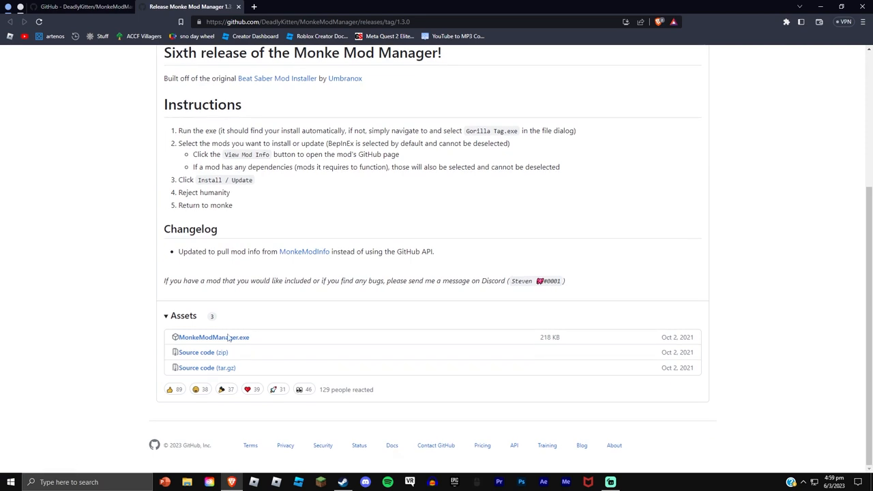
mouse_move(258, 344)
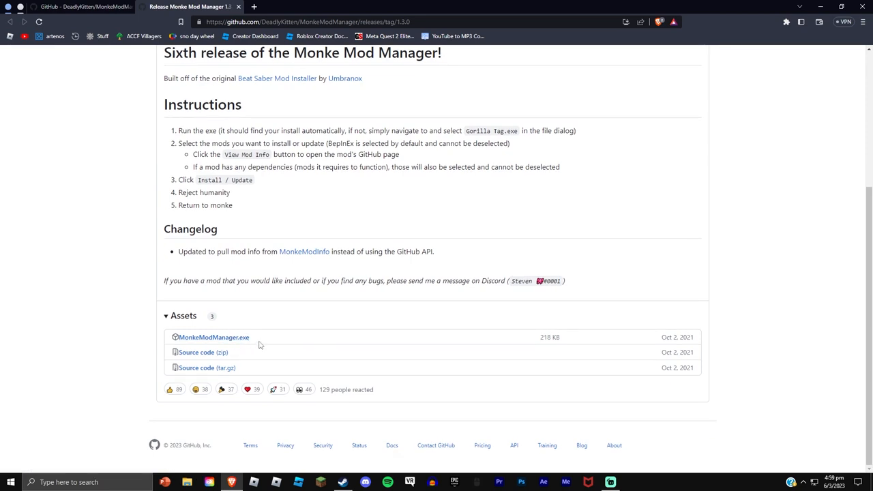
mouse_move(254, 356)
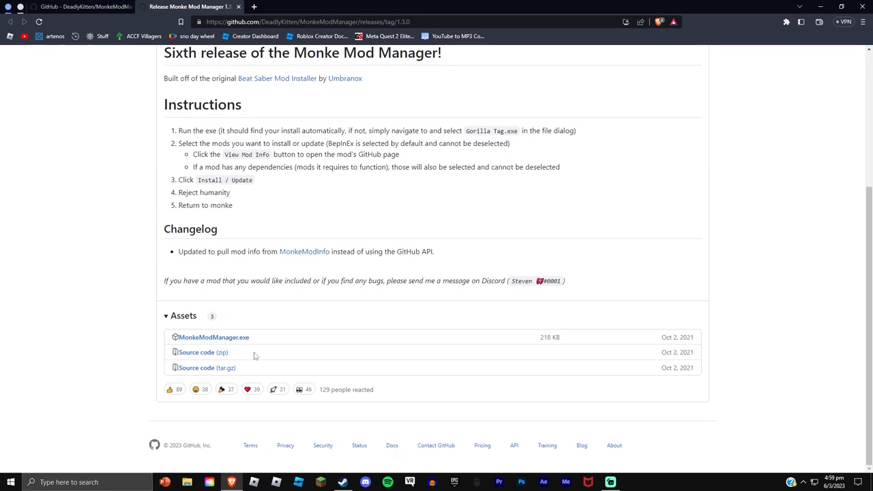
scroll("up", 3)
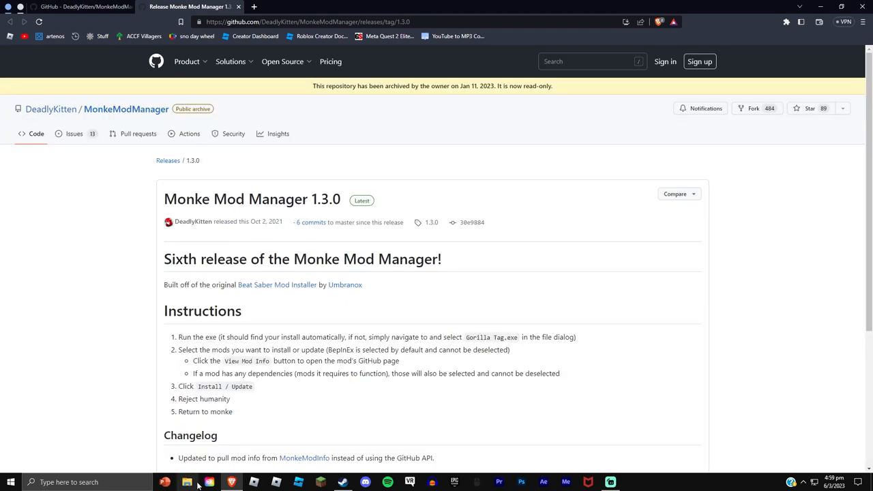
left_click(297, 6)
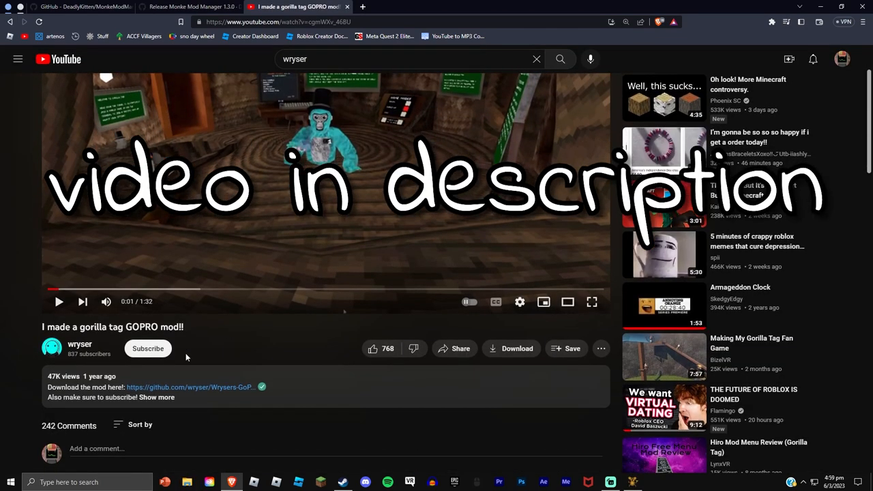
mouse_move(212, 394)
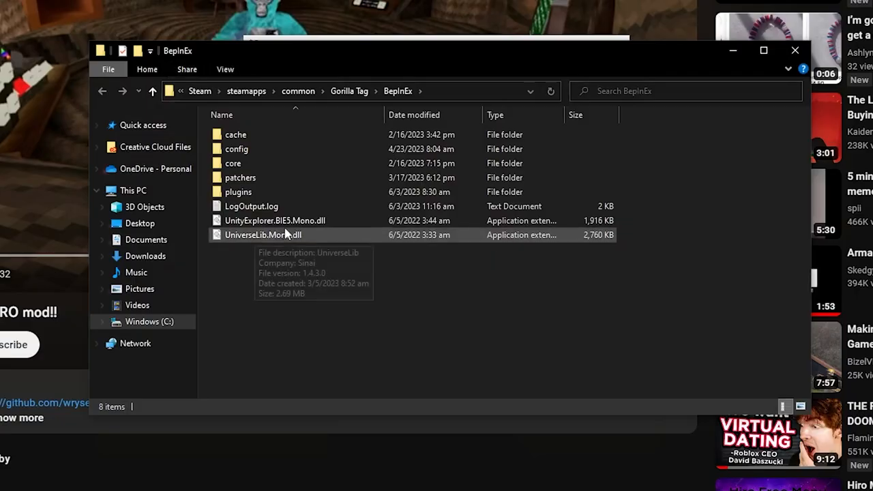
- Open the BepInEx plugins folder and select its contents, including WrysersGoPro.dll
double_click(238, 192)
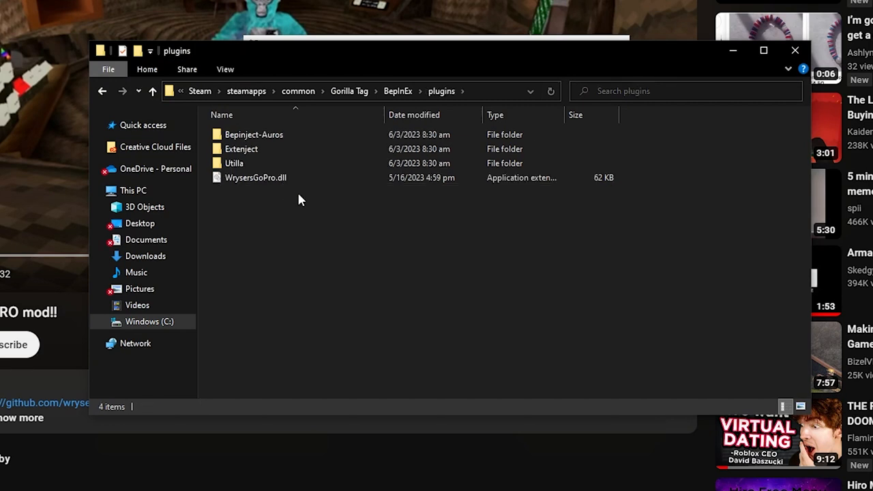
key("ctrl+a")
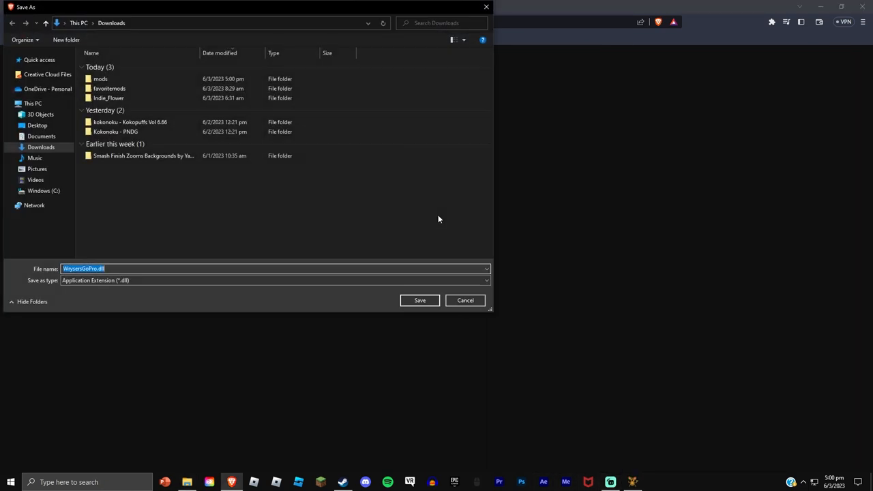
- Save WrysersGoPro.dll to Downloads and keep it despite Brave's dangerous-file warning
left_click(465, 300)
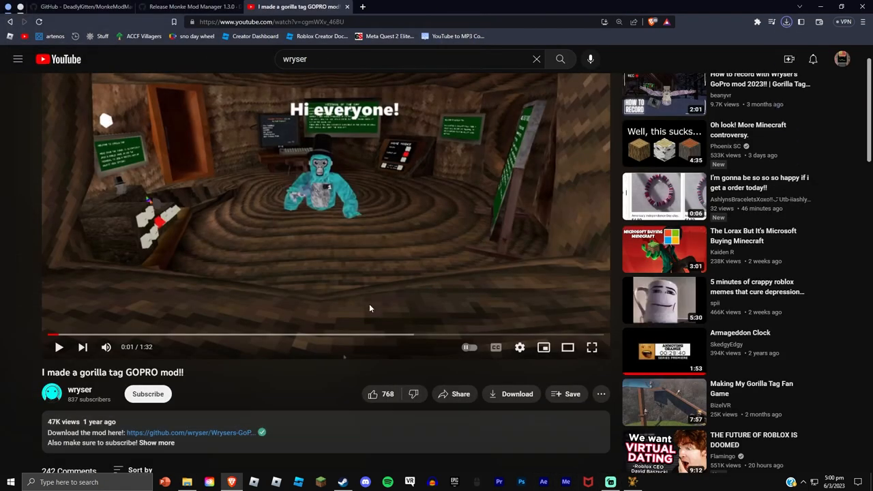
left_click(786, 21)
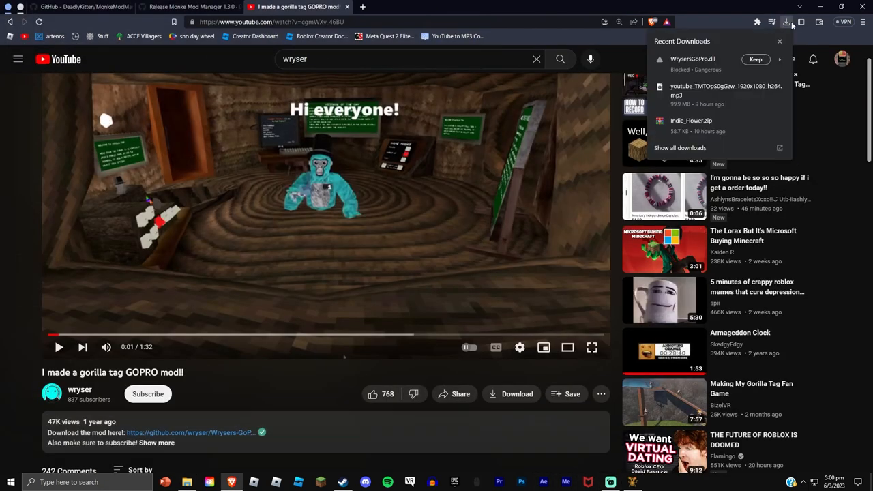
left_click(755, 60)
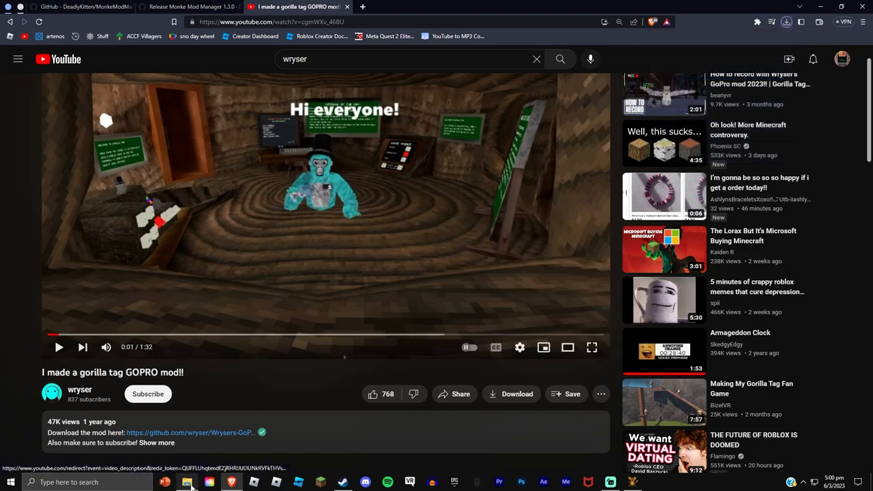
left_click(187, 482)
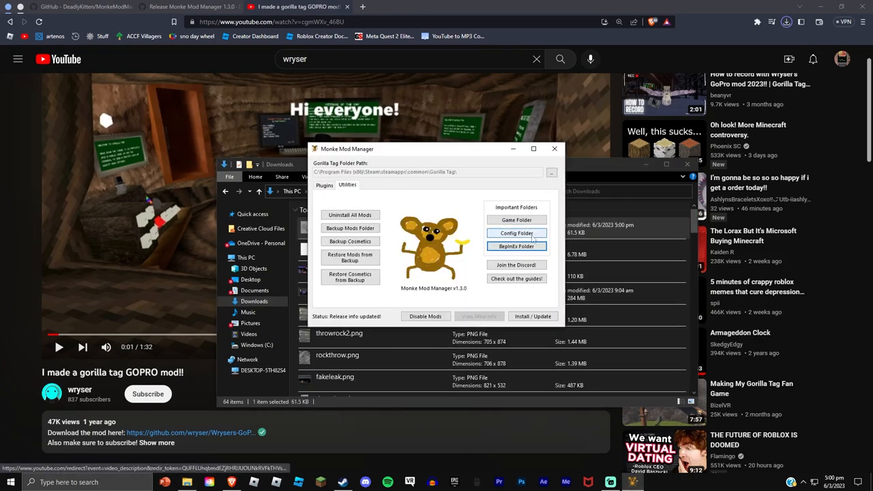
mouse_move(516, 246)
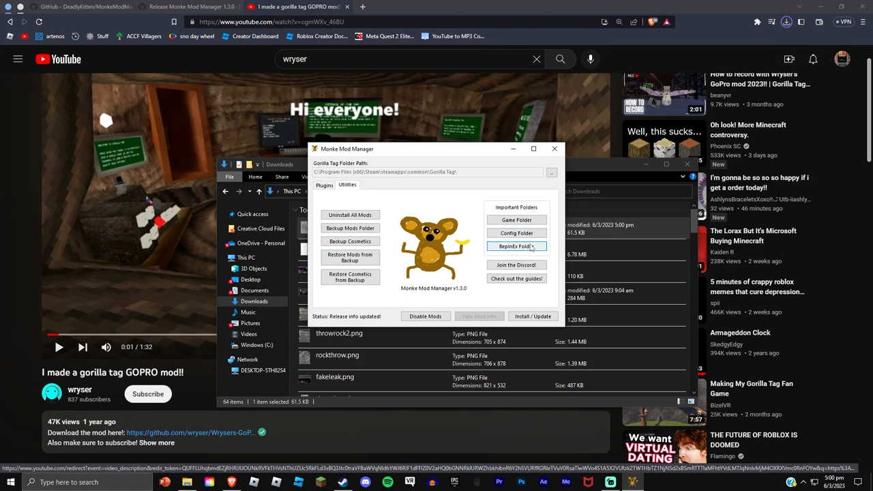
mouse_move(532, 249)
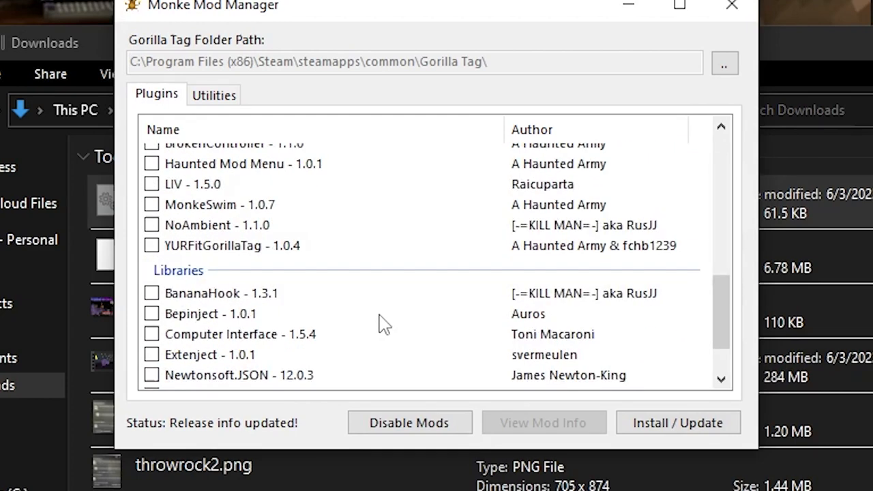
- Tick the Utilla library in the Plugins list, with Bepinject and Extenject included
scroll("down", 3)
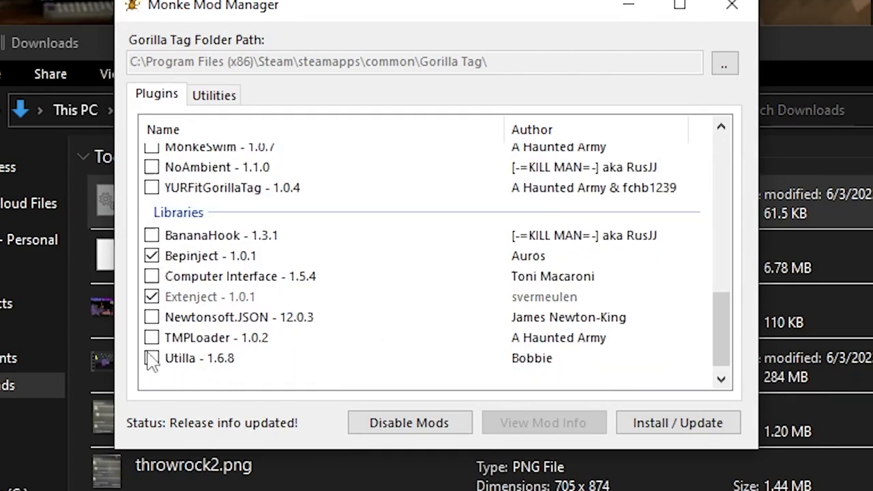
left_click(152, 358)
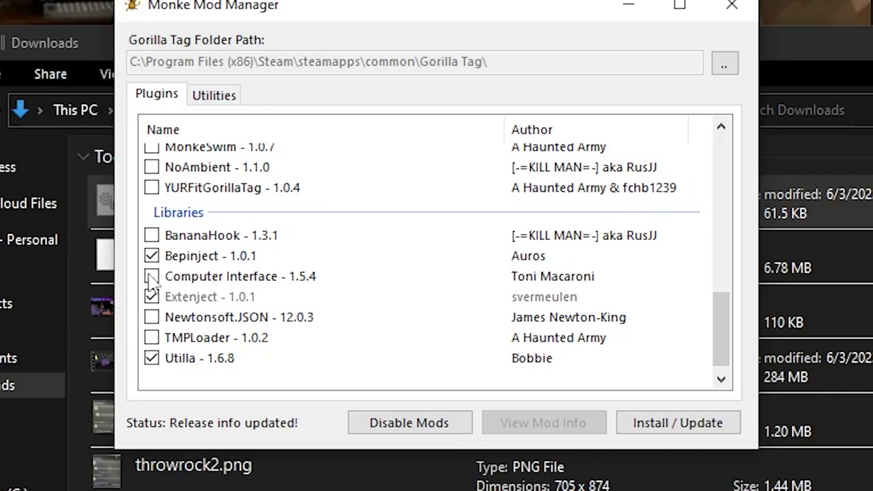
scroll("up", 3)
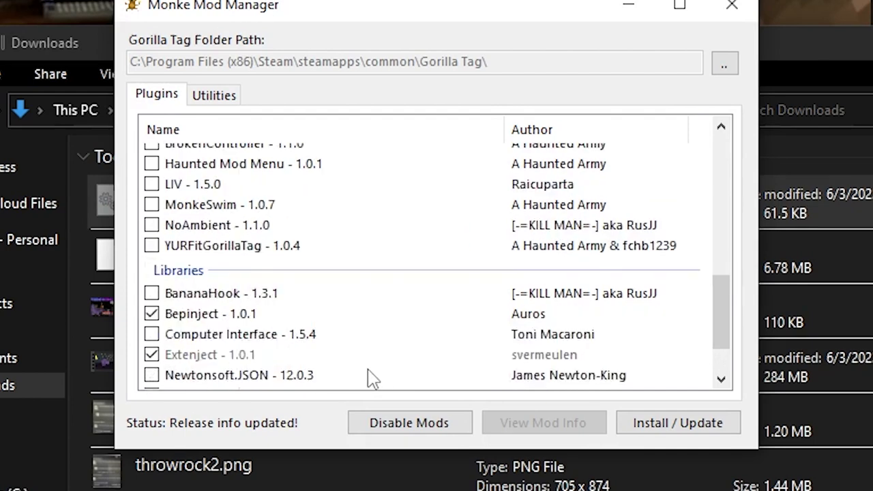
scroll("up", 3)
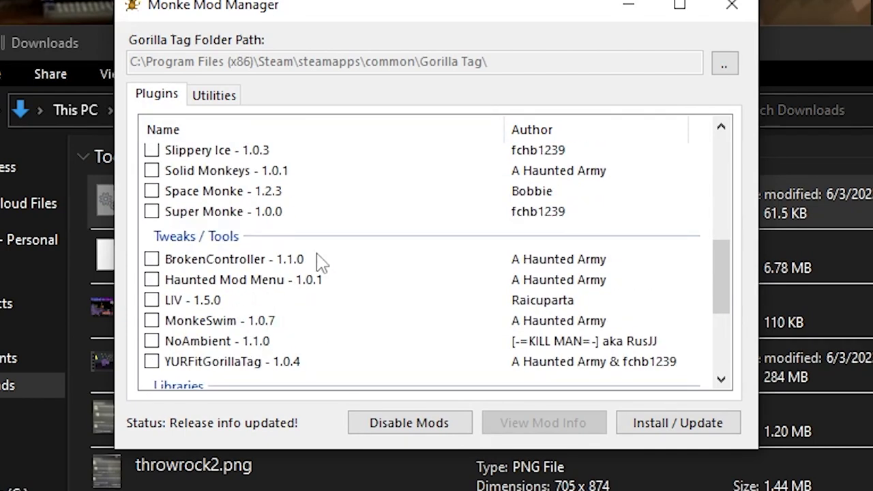
mouse_move(170, 290)
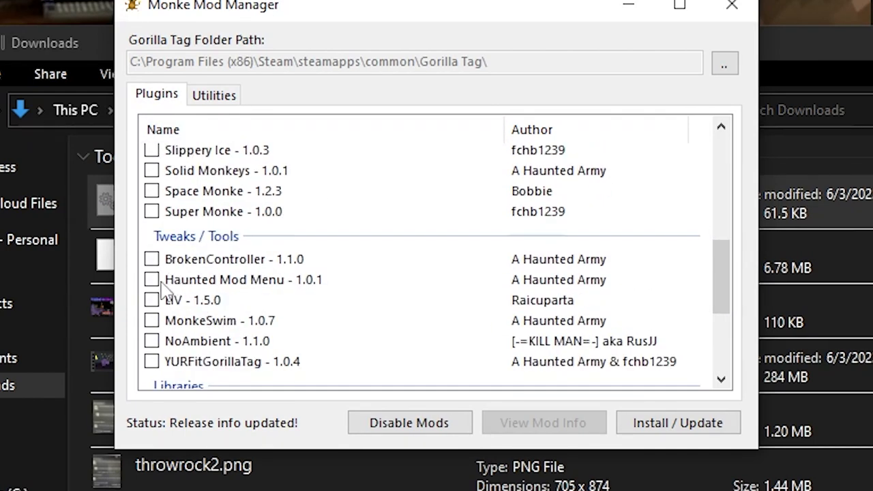
mouse_move(181, 290)
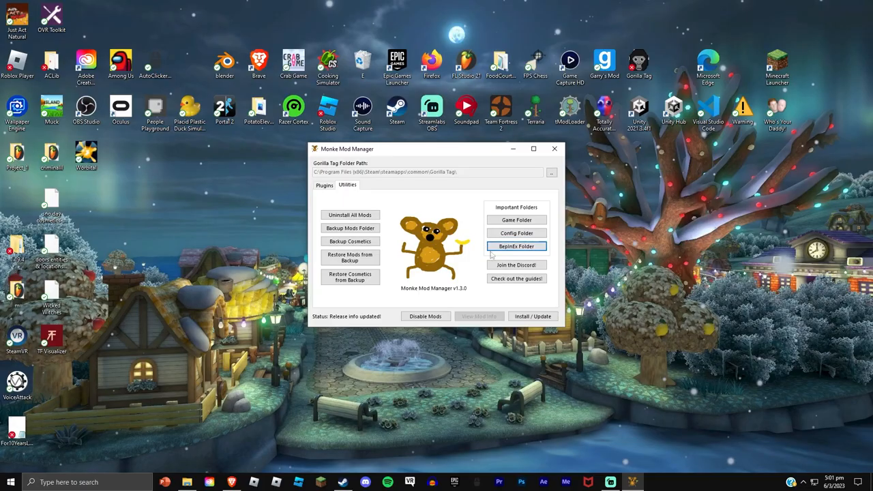
- Open Gorilla Tag's BepInEx plugins folder via Monke Mod Manager's BepInEx Folder button
left_click(324, 185)
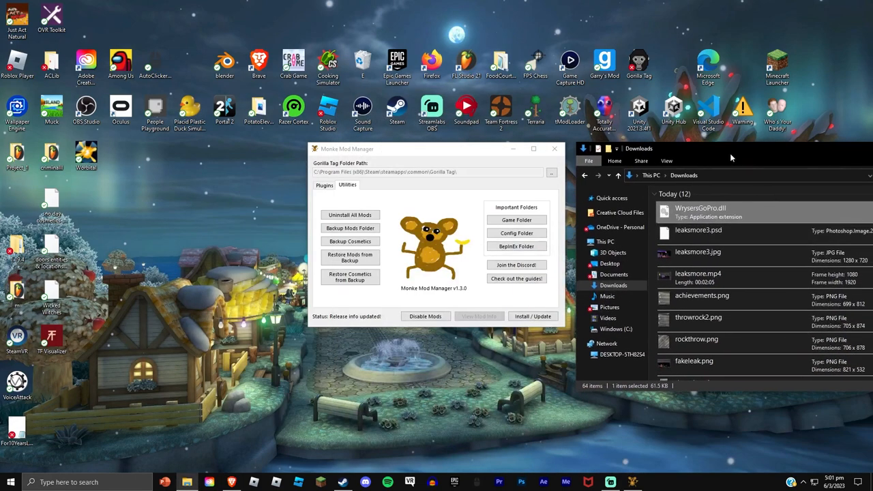
left_click(517, 246)
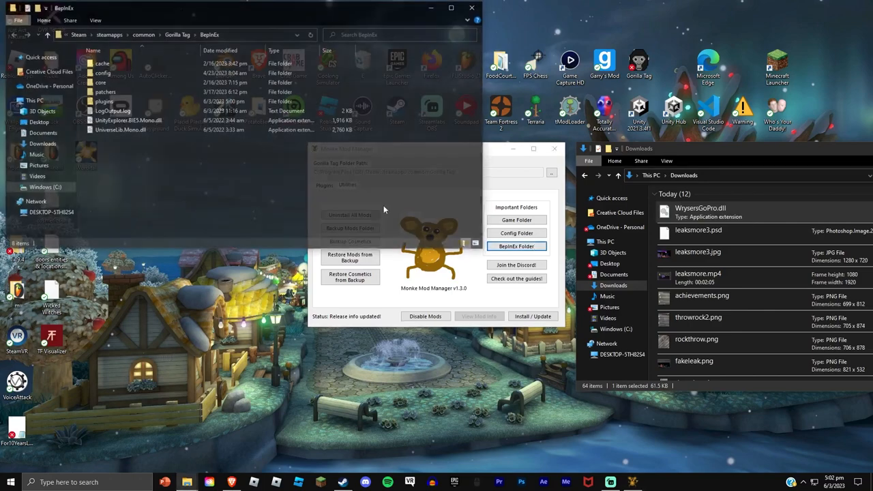
left_click(103, 101)
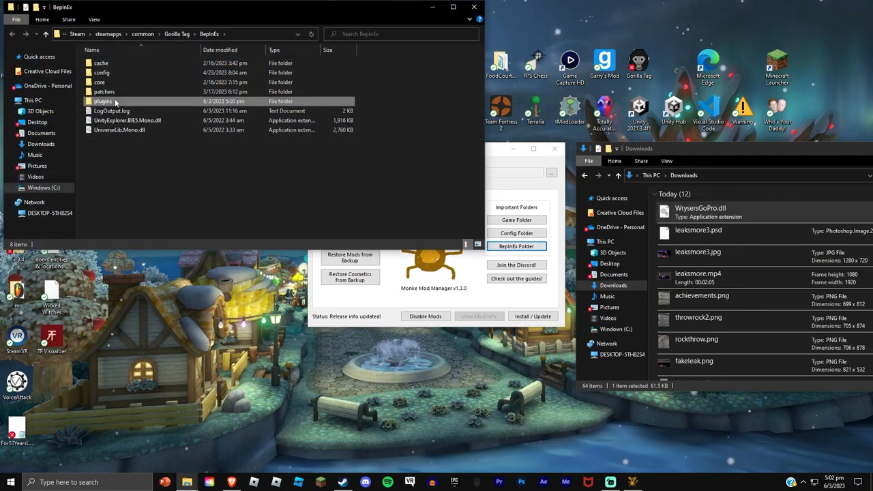
double_click(103, 101)
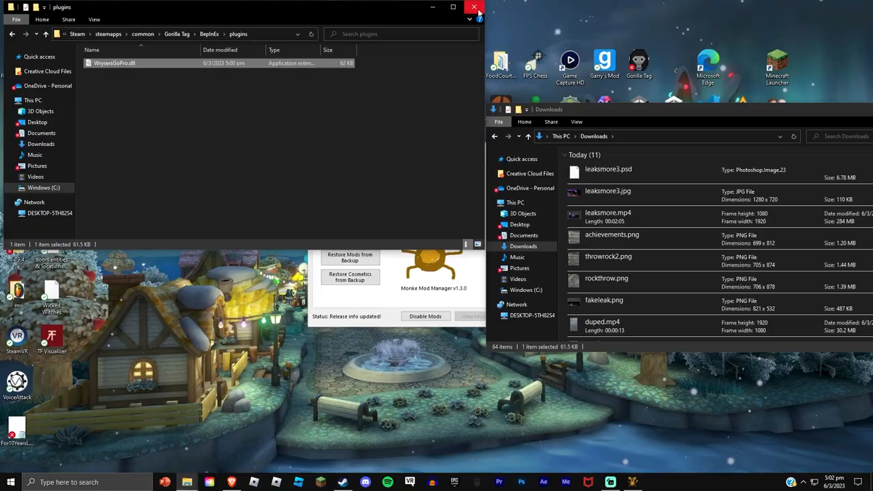
- Reopen the plugins folder to confirm Bepinject-Auros, Extenject and Utilla installed, then close it
left_click(475, 7)
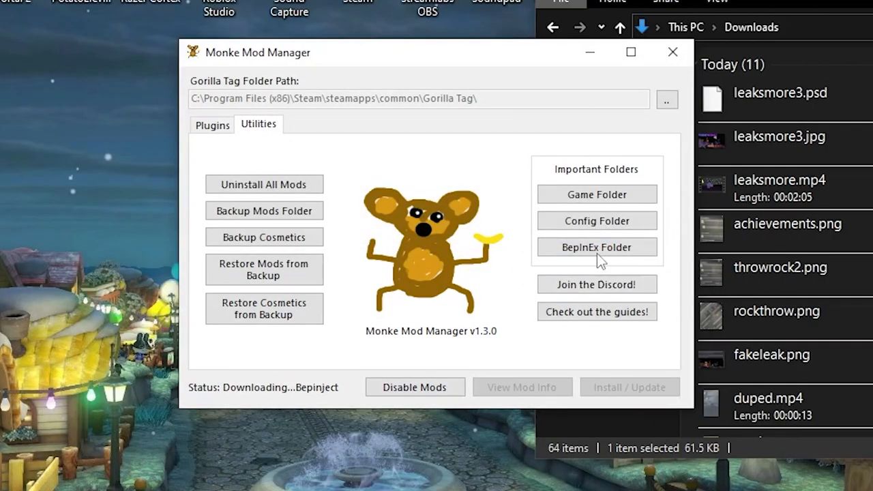
left_click(596, 247)
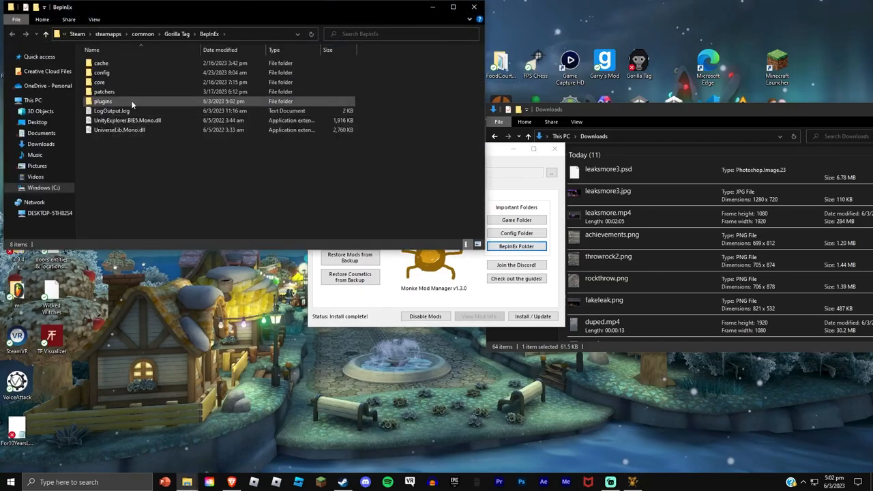
double_click(103, 101)
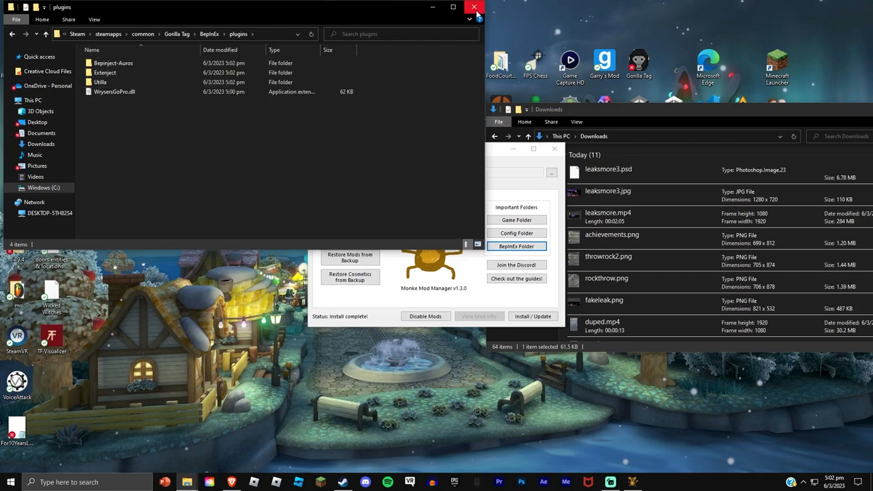
left_click(475, 7)
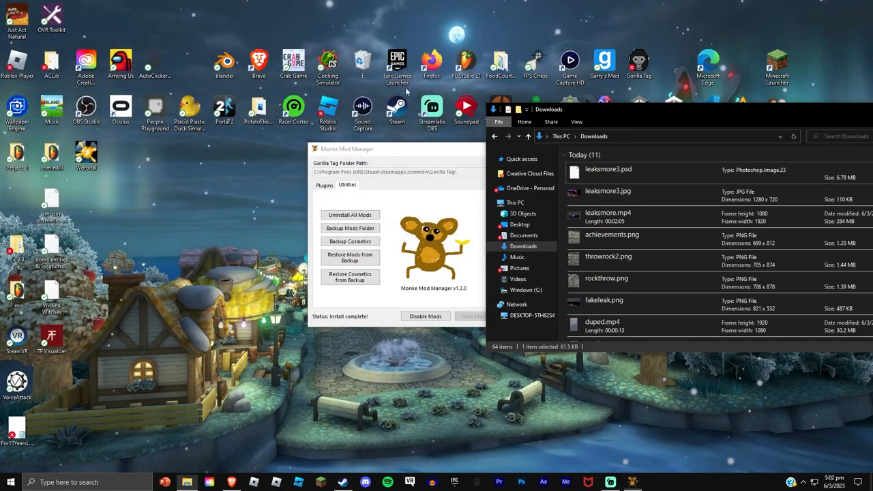